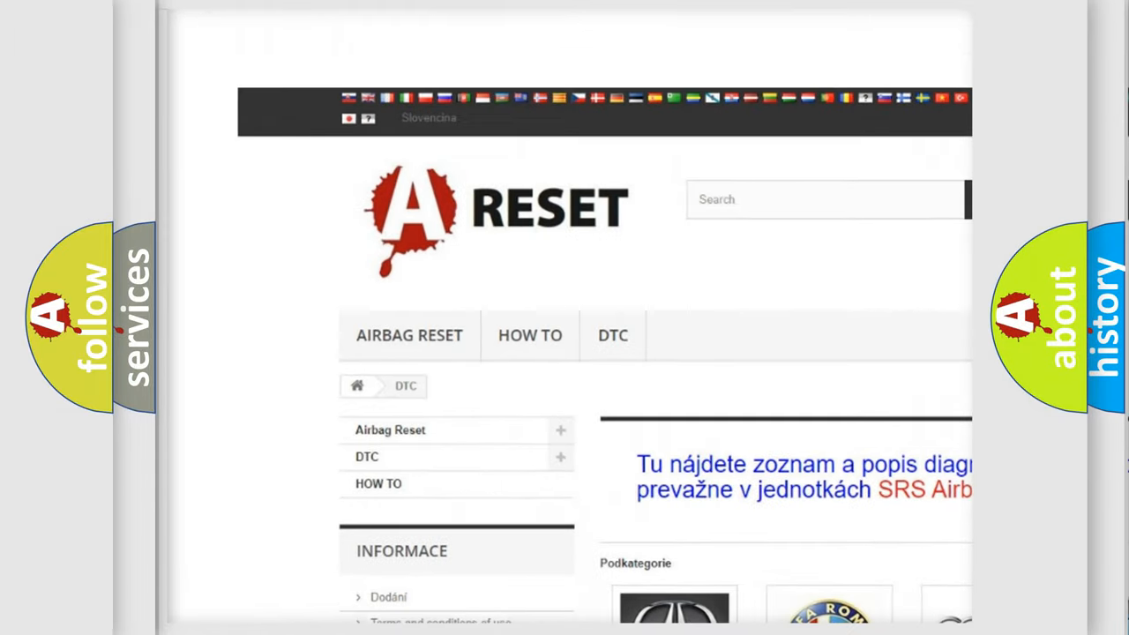
- Scroll the DTC brand grid down to the Toyota tile and open its trouble code list
{"action": "scroll", "scroll_direction": "down", "scroll_amount": 3}
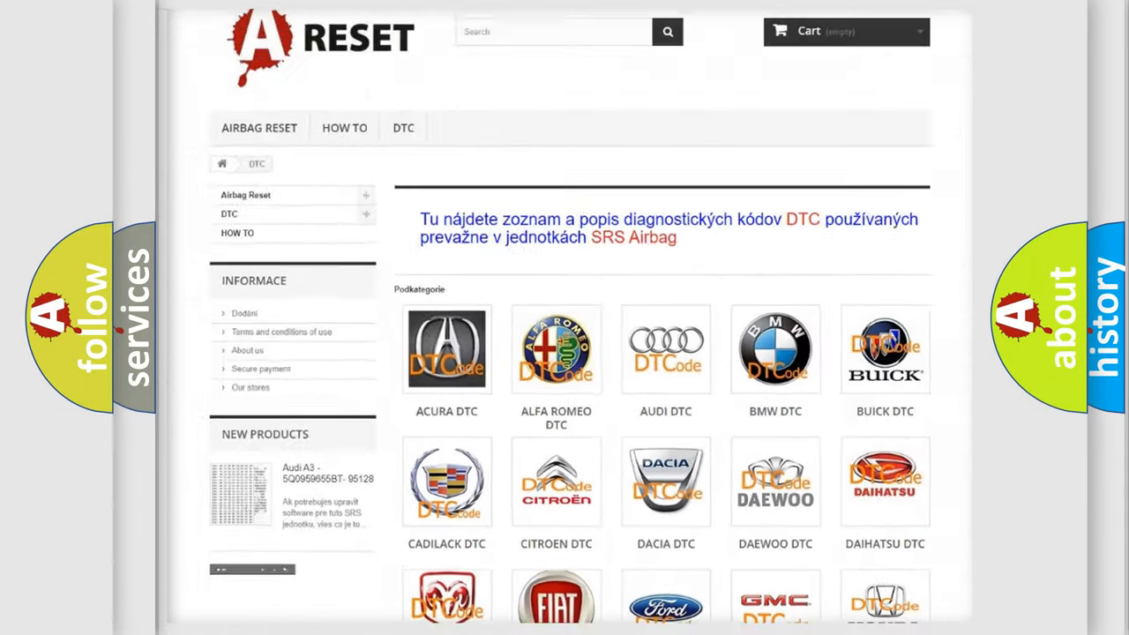
{"action": "scroll", "scroll_direction": "down", "scroll_amount": 3}
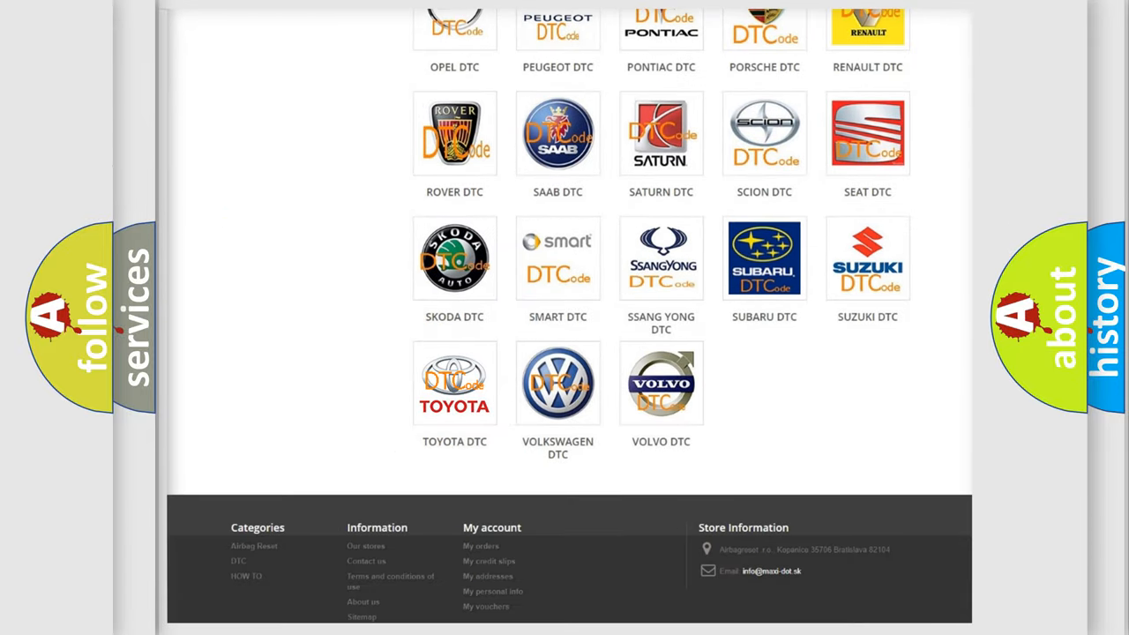
{"action": "left_click", "coordinate": [454, 382]}
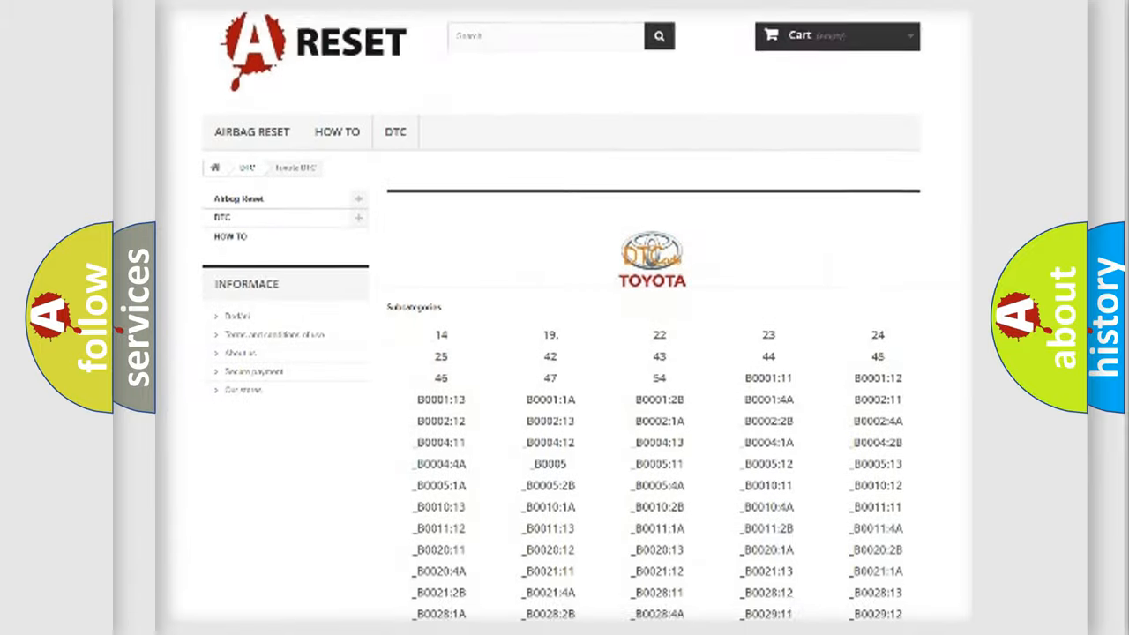
- Complete 'Toyota' under the Make label beside the B1830:57 code boxes
{"action": "scroll", "scroll_direction": "down", "scroll_amount": 3}
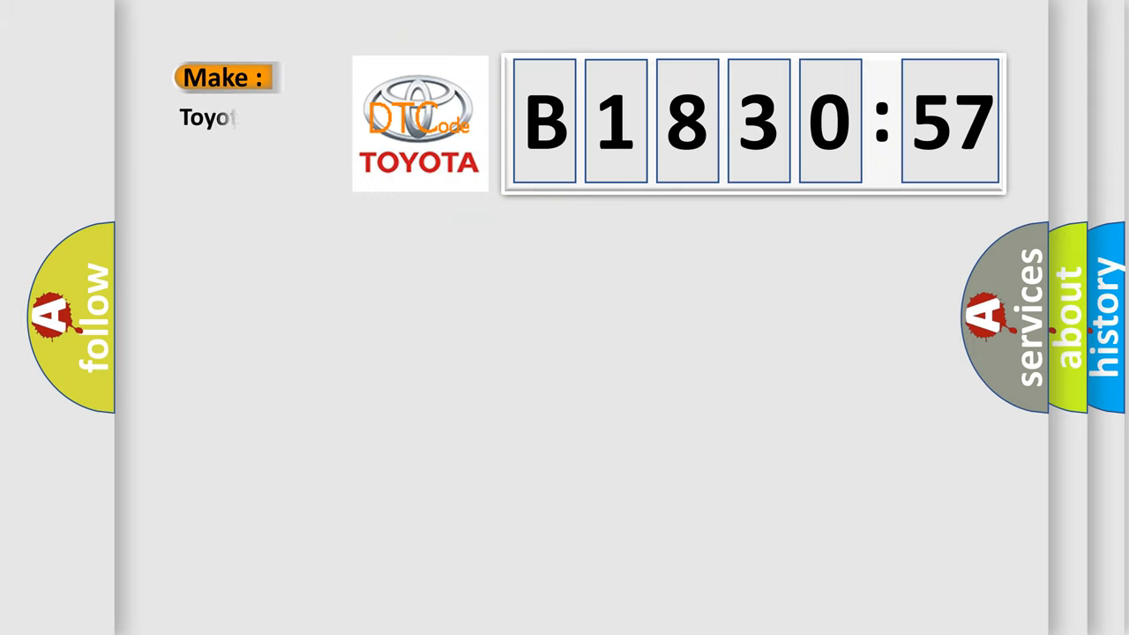
{"action": "type", "text": "ta"}
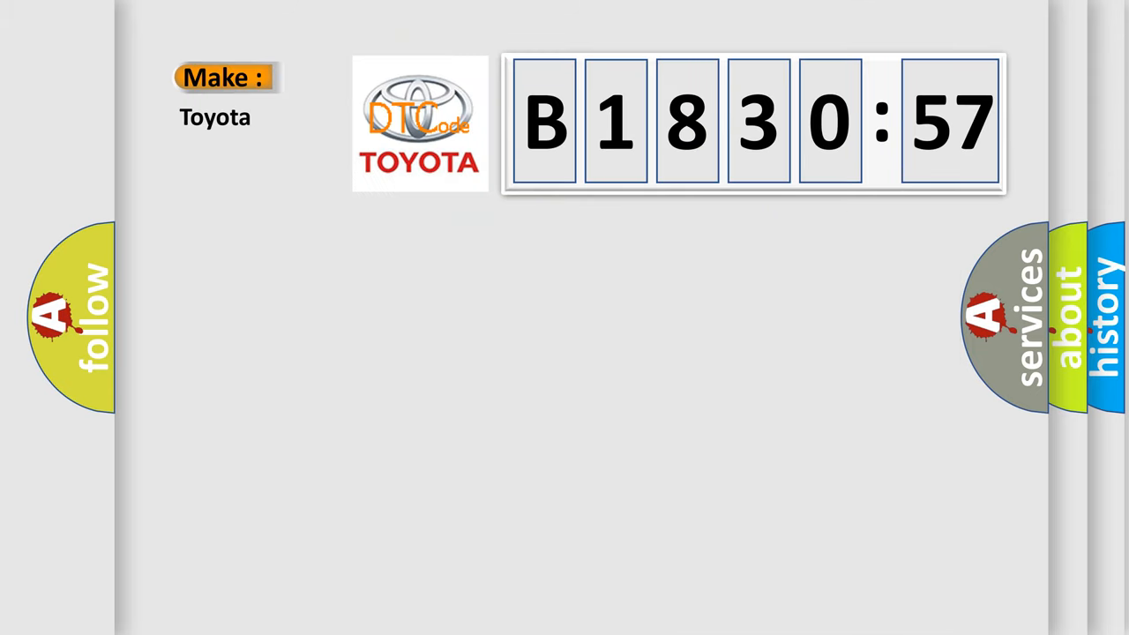